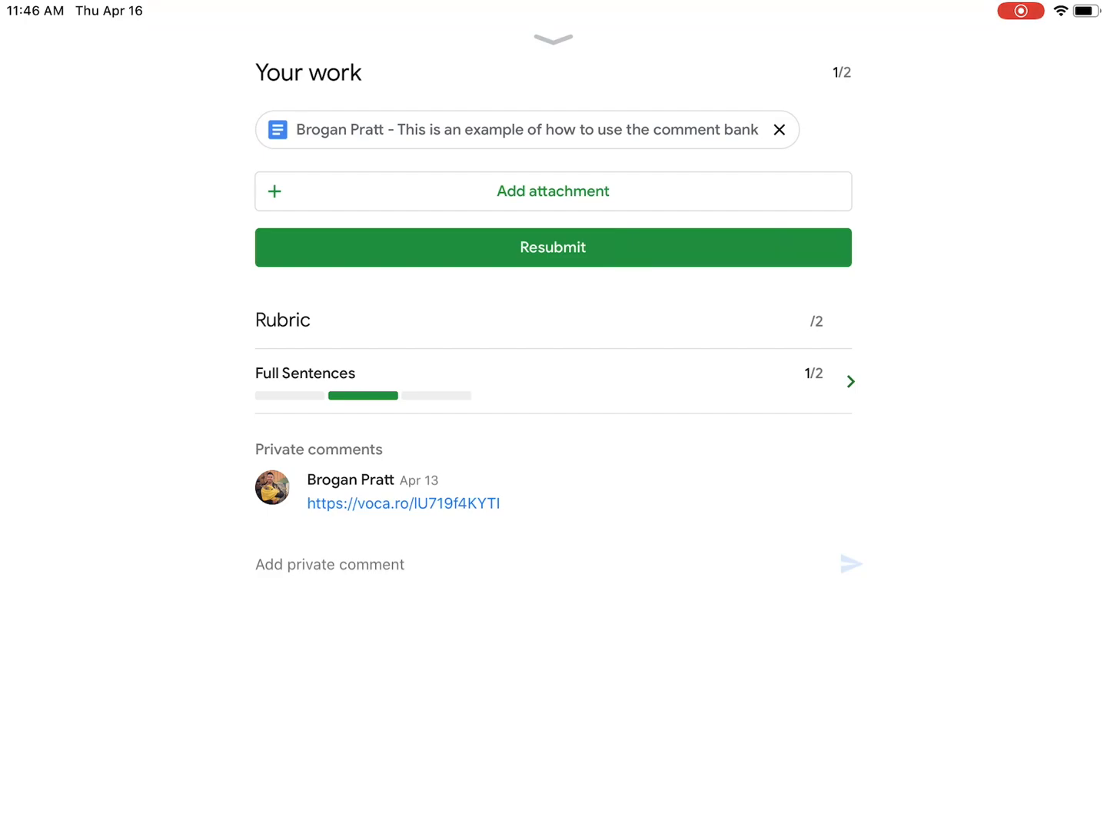
Open the attached comment bank Doc under Your work on the returned assignment
{"action": "left_click", "coordinate": [527, 129]}
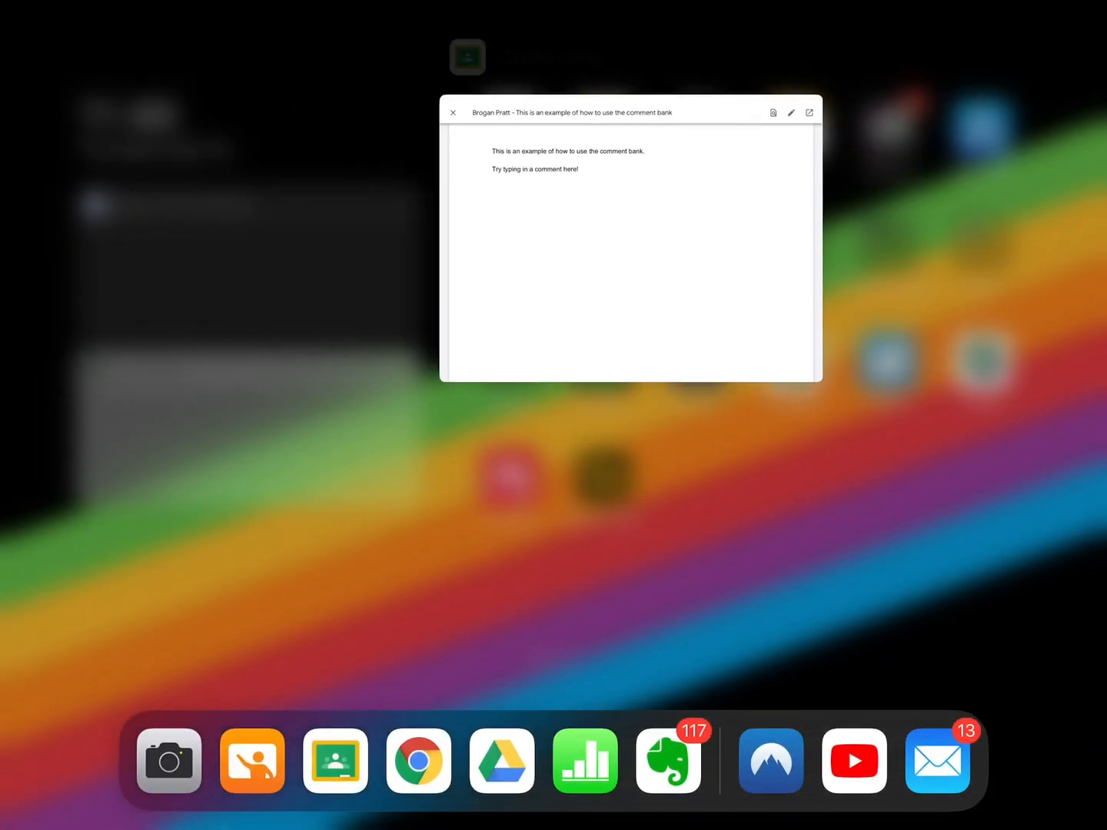
Force-close Classroom, relaunch it from the Dock, and open the returned Testing Ground assignment
{"action": "left_click", "coordinate": [453, 113]}
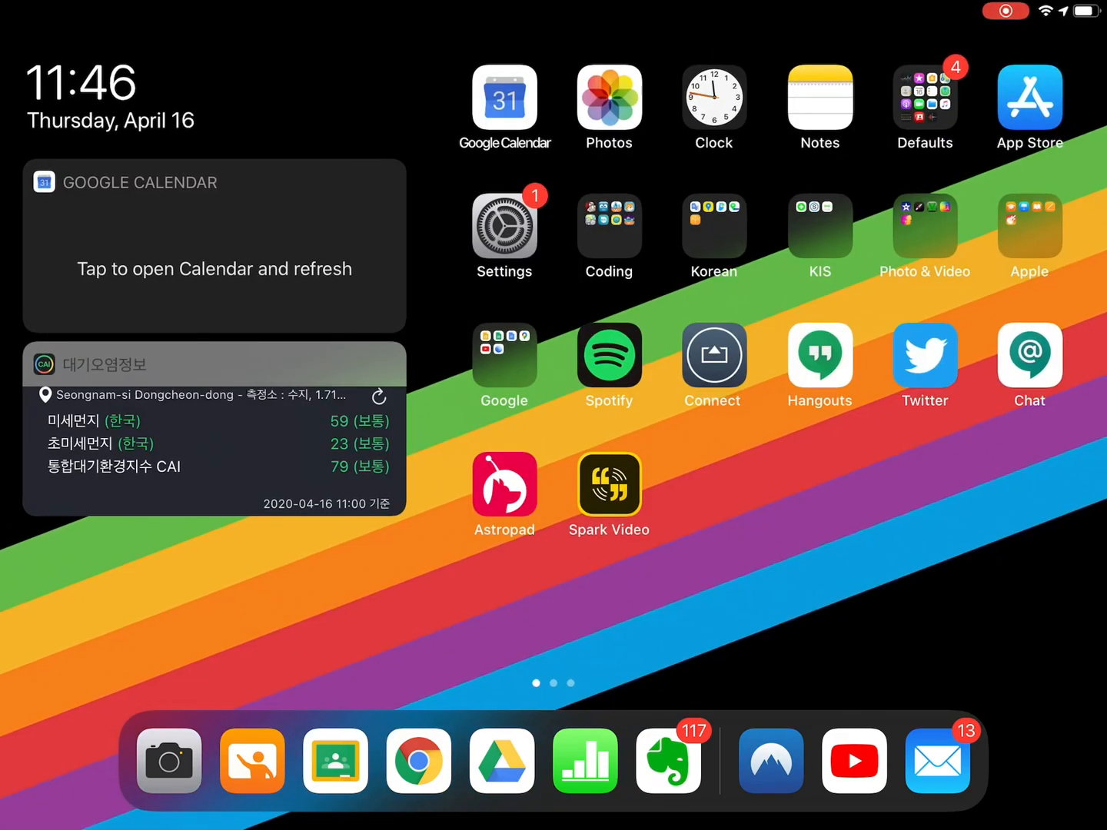
{"action": "left_click", "coordinate": [334, 761]}
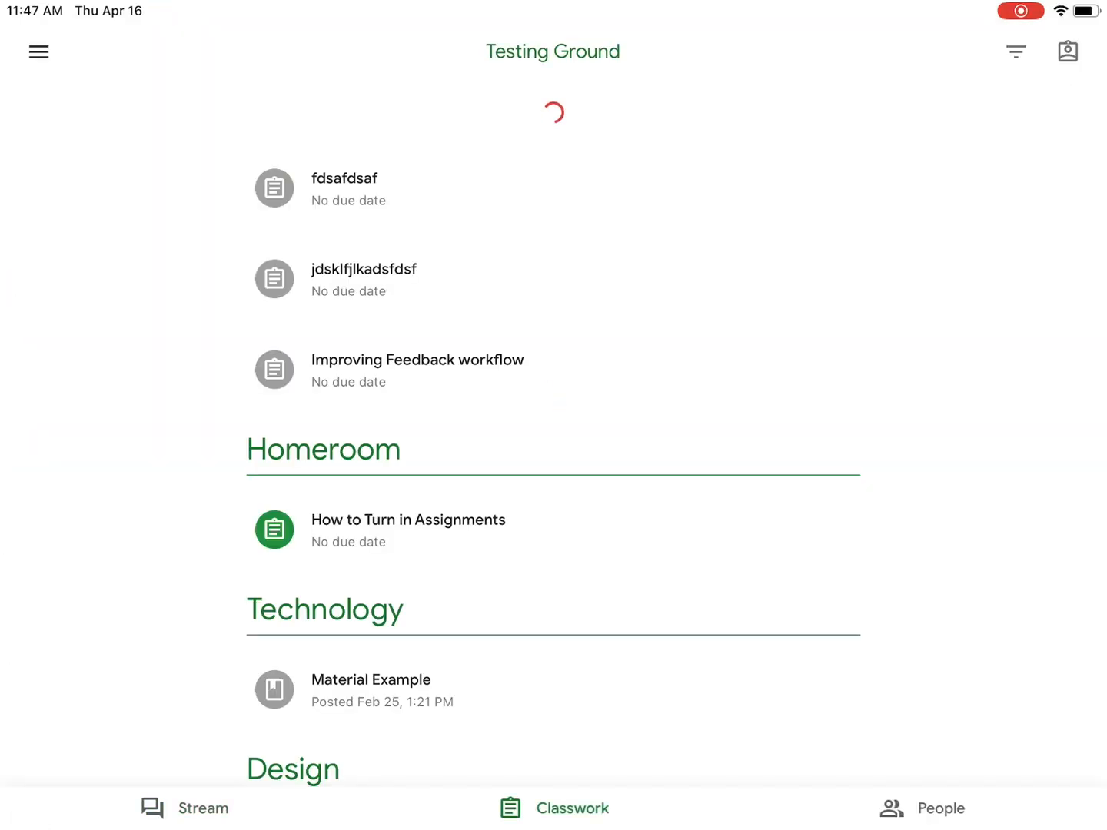
{"action": "left_click", "coordinate": [408, 520]}
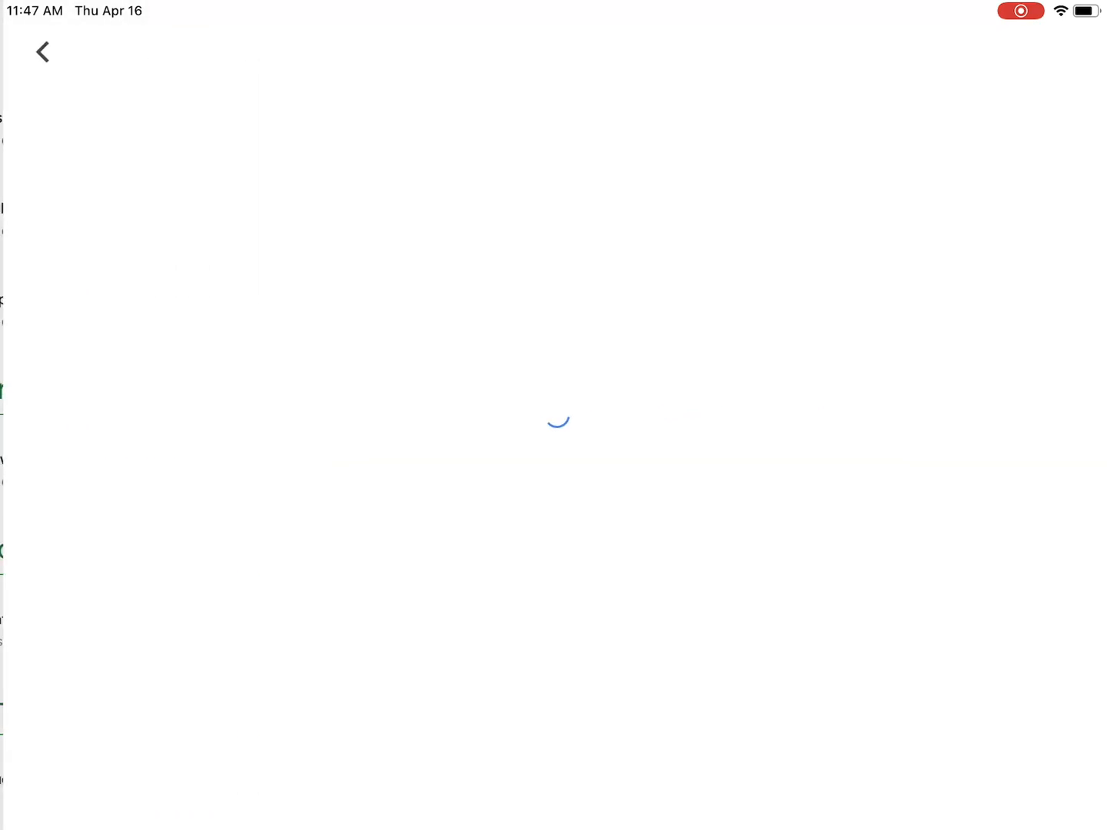